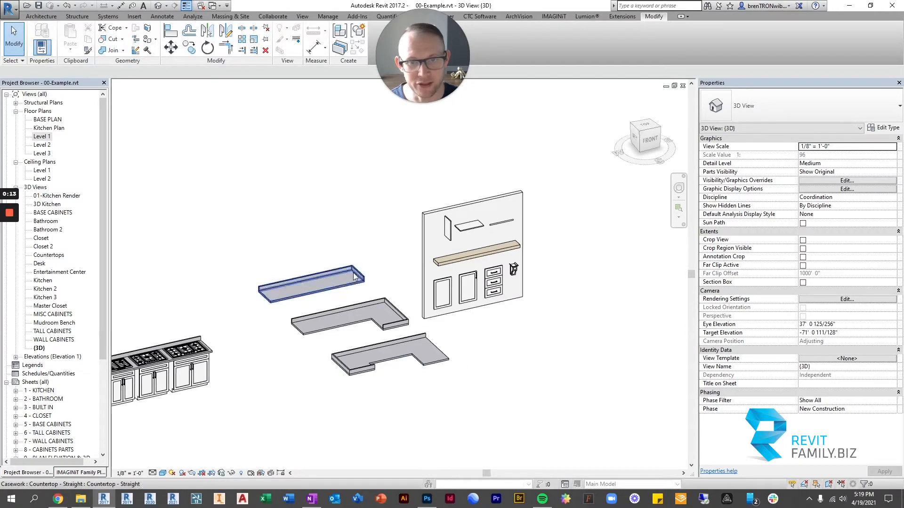
Step: Inspect the straight countertop's properties, then switch to the Level 1 floor plan
click(311, 283)
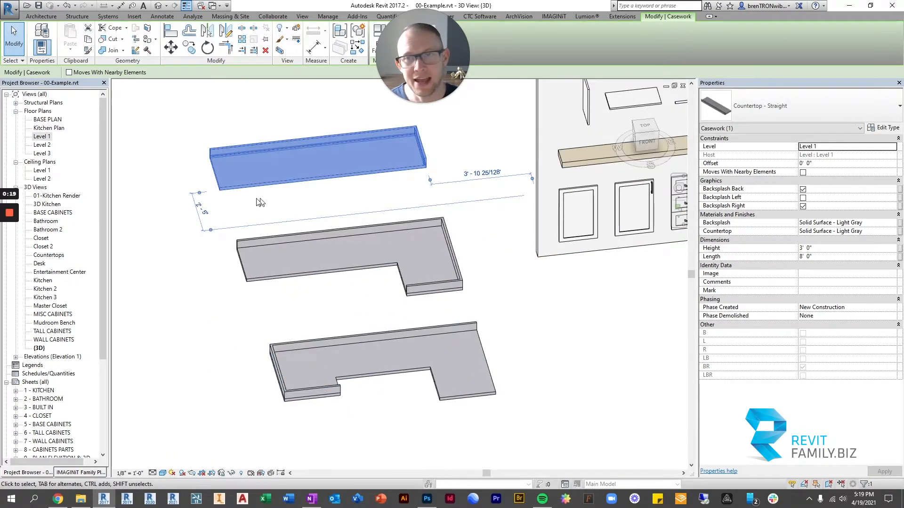
click(274, 202)
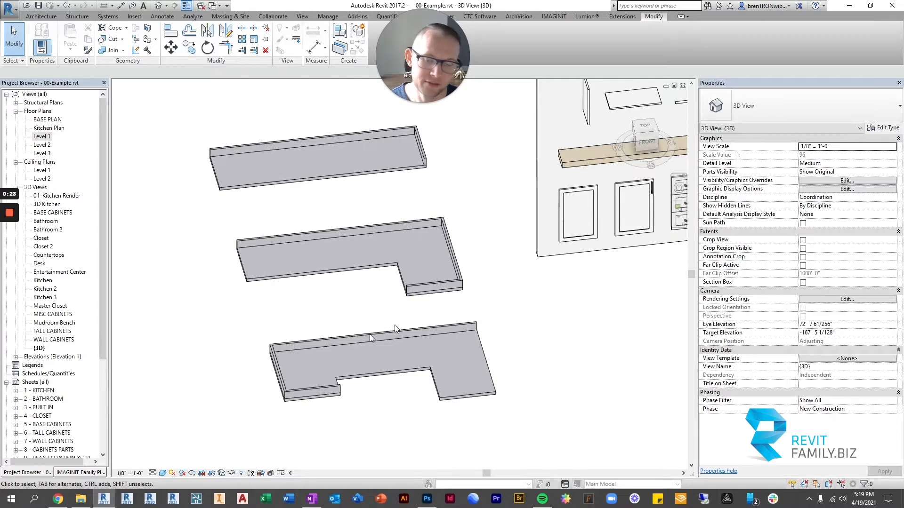
mouse_move(62, 138)
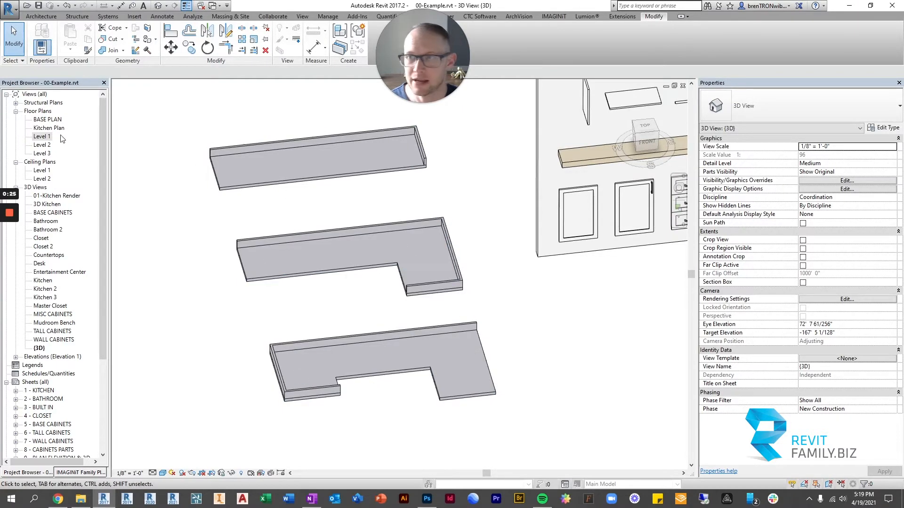
double_click(41, 136)
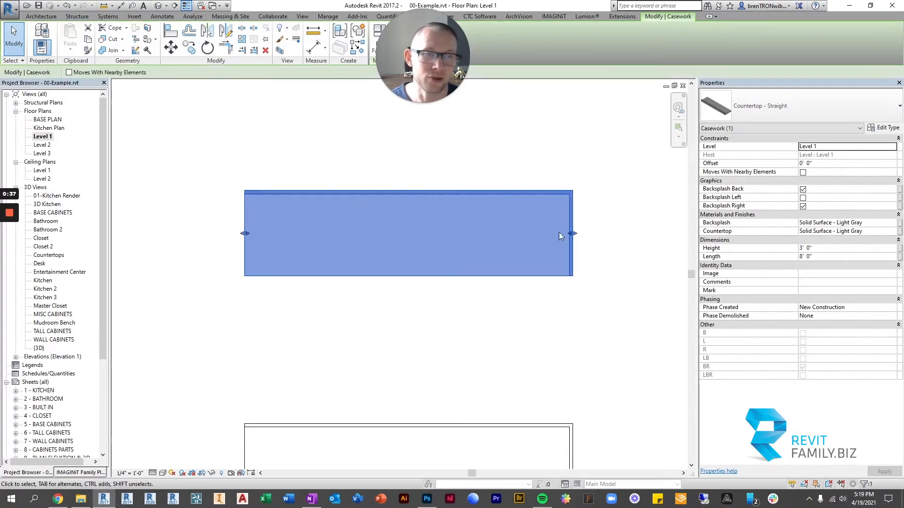
mouse_move(457, 208)
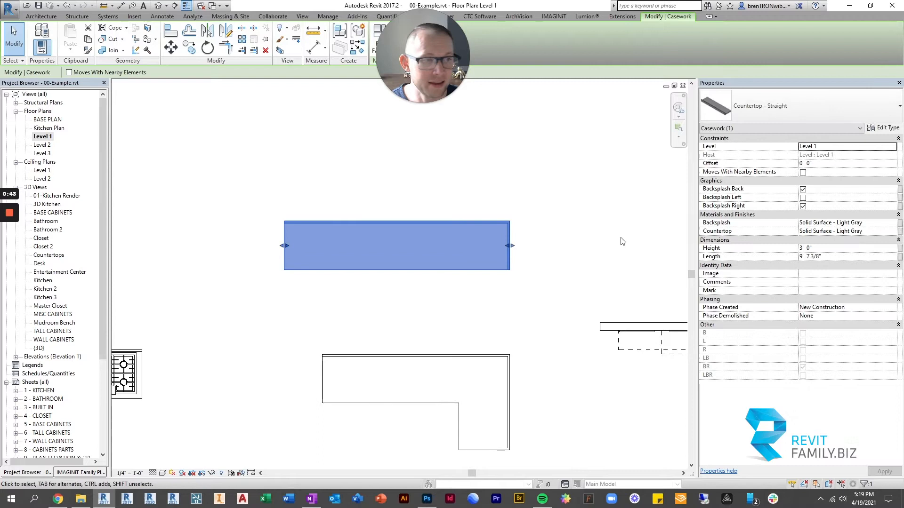
mouse_move(786, 149)
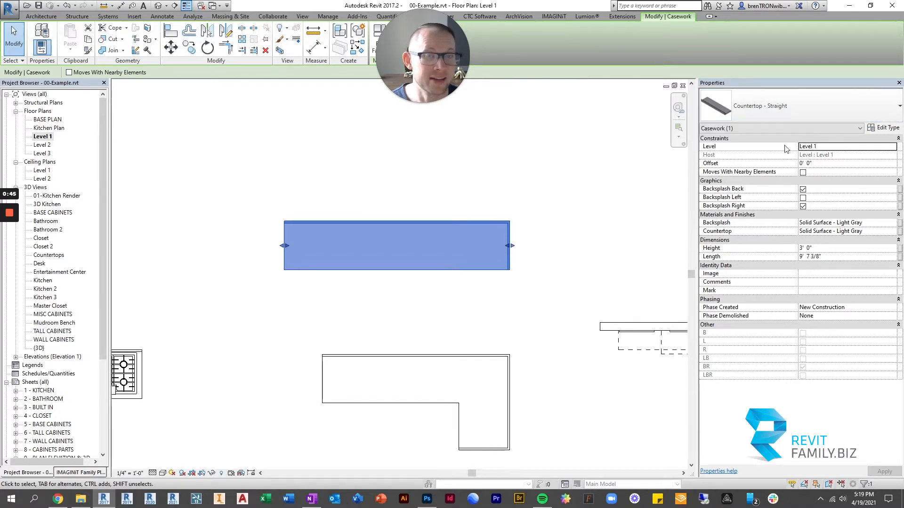
mouse_move(770, 261)
text(10' 0)
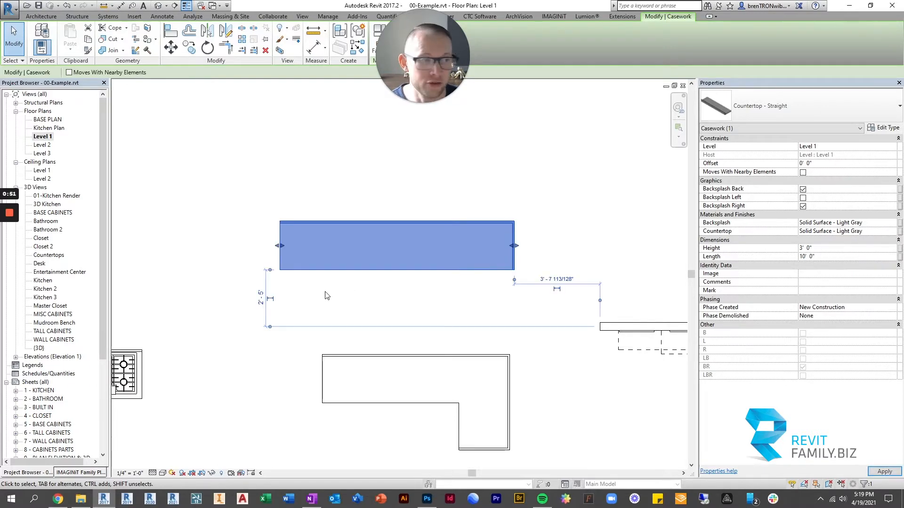
Step: Drag the straight countertop's end to lengthen it to about 13' 5"
click(280, 239)
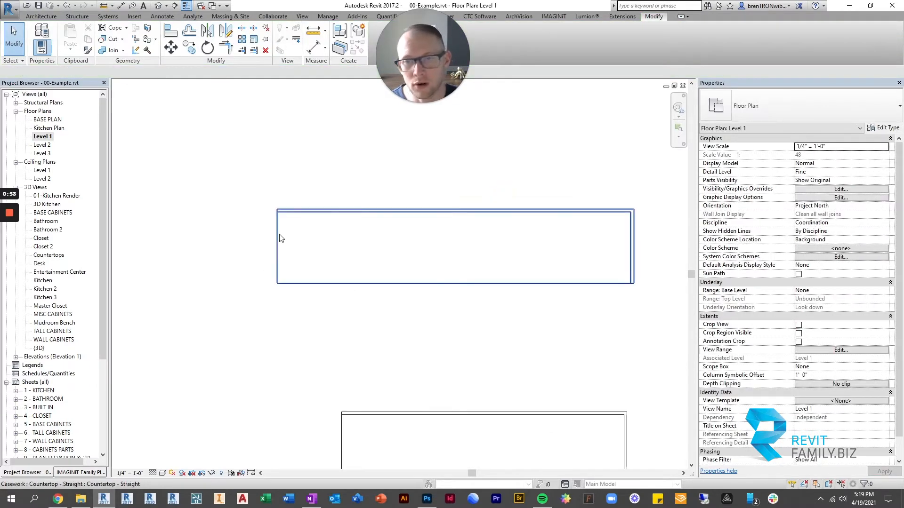
click(454, 246)
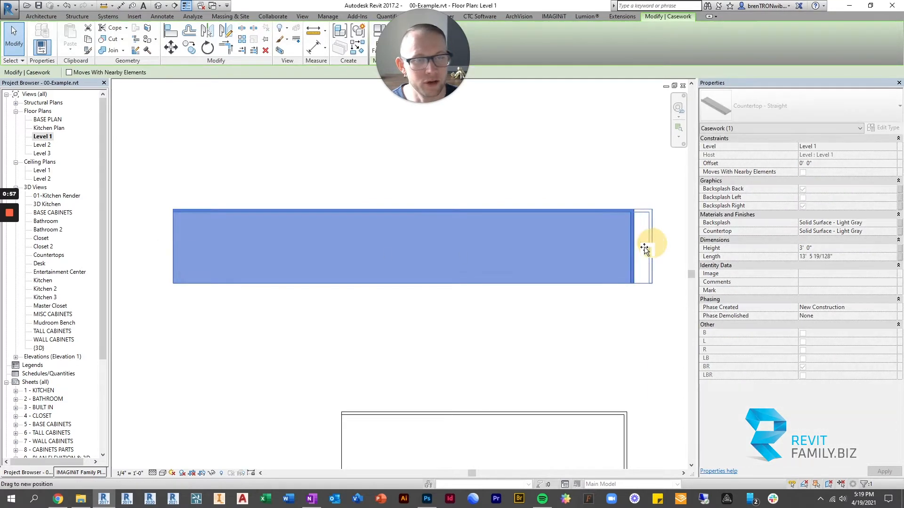
click(418, 352)
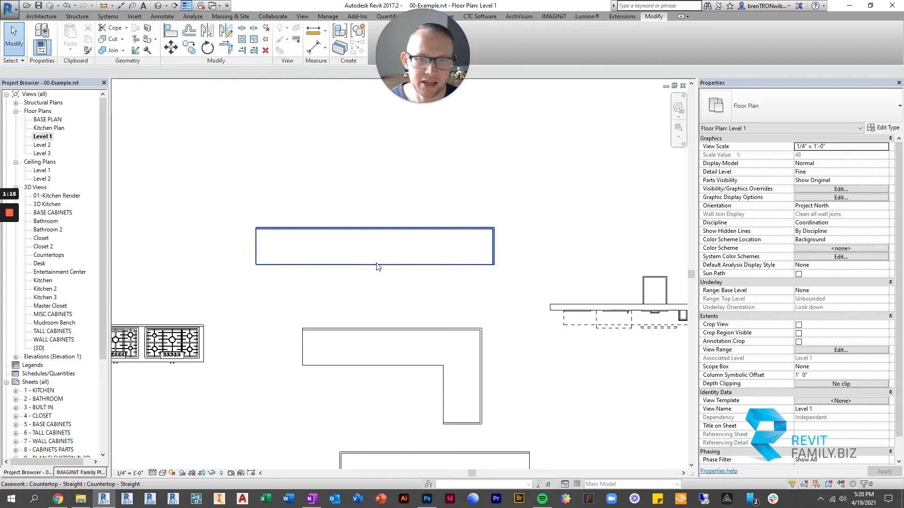
click(375, 246)
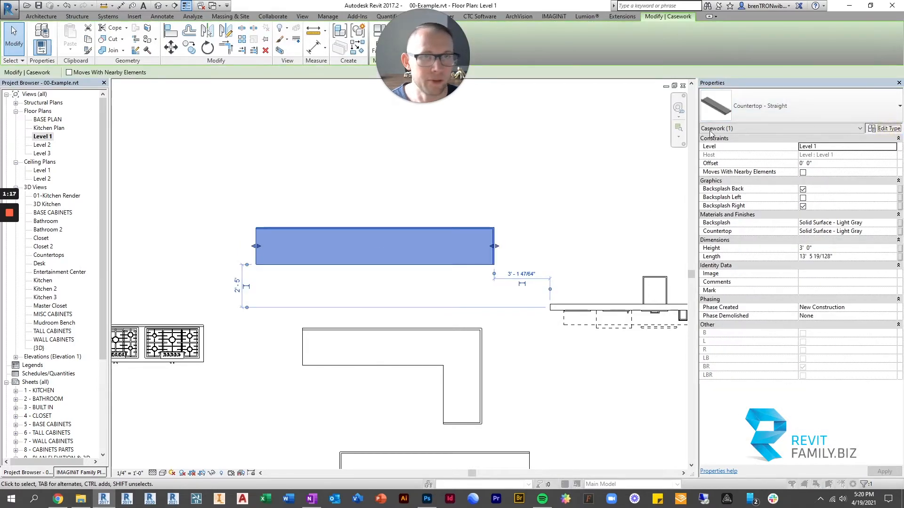
click(886, 128)
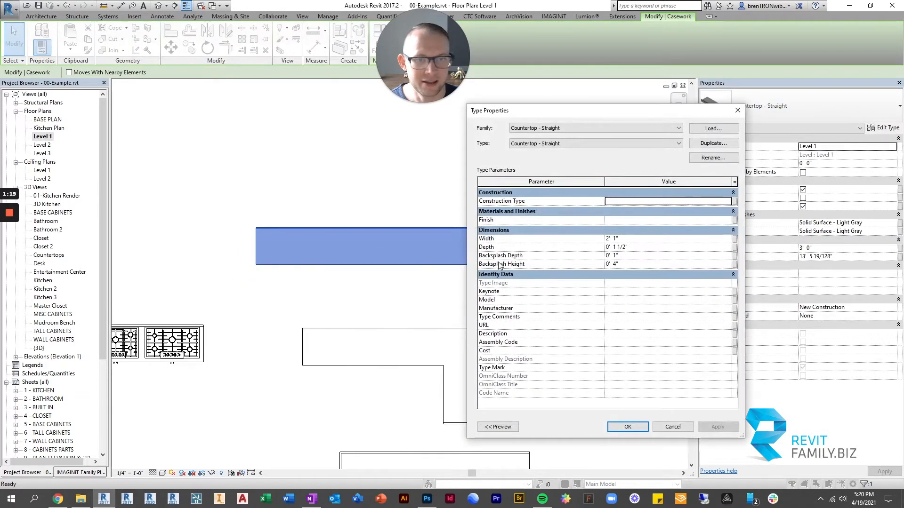
mouse_move(486, 238)
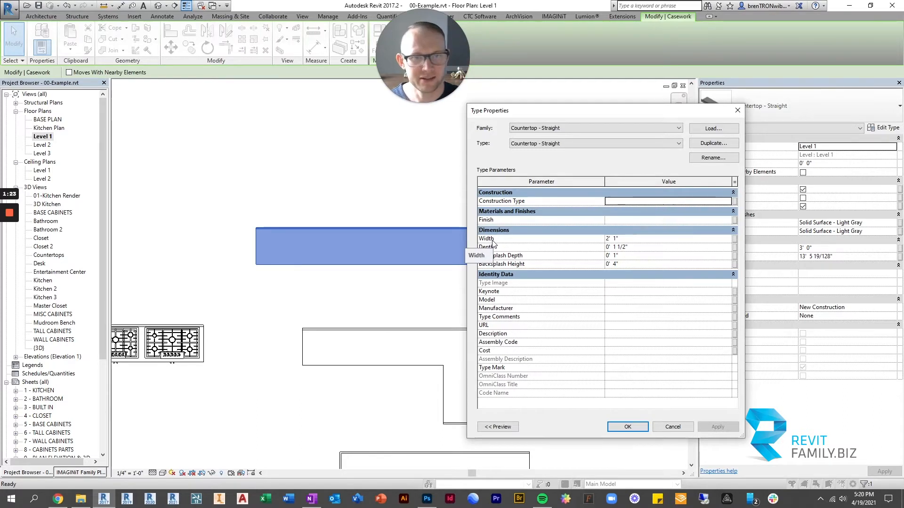
mouse_move(509, 251)
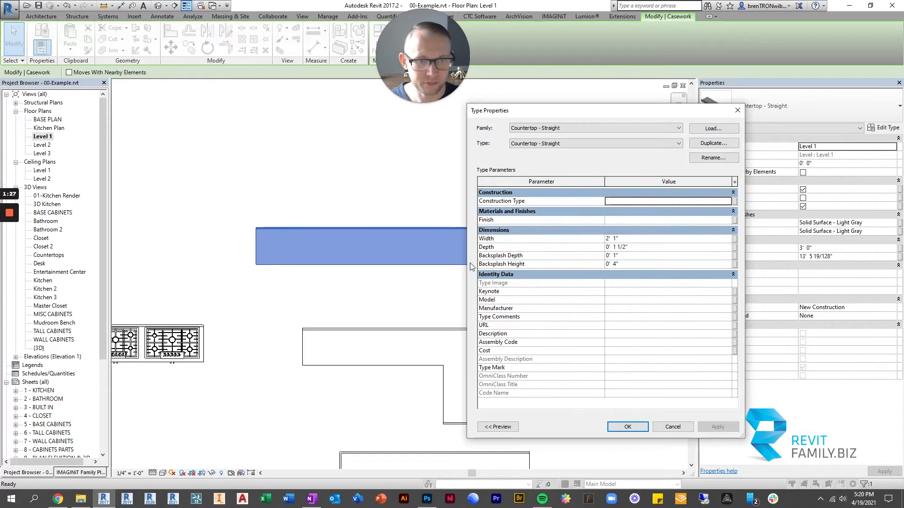
mouse_move(536, 258)
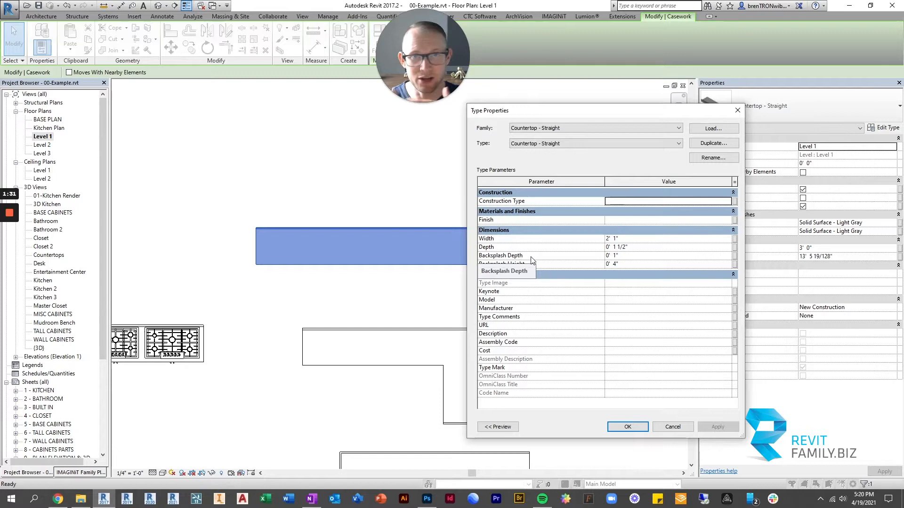
mouse_move(547, 201)
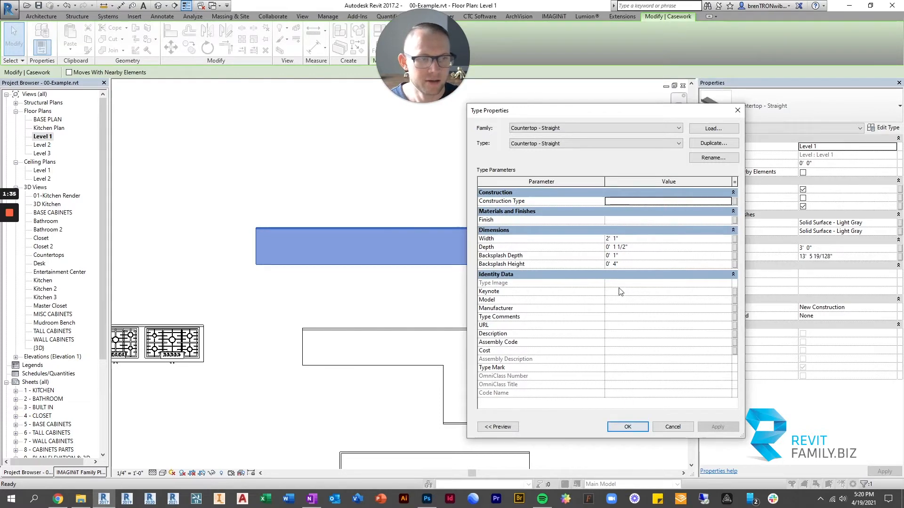
click(672, 427)
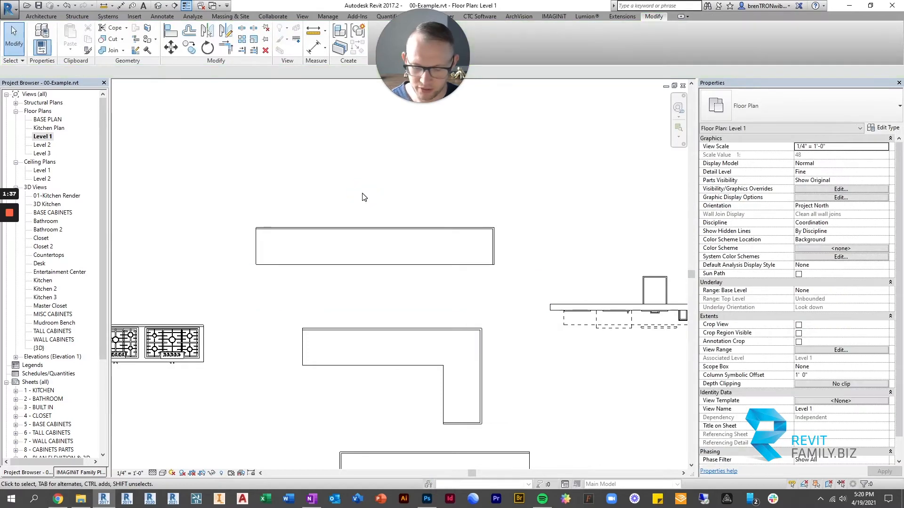
Step: Open the {3D} view and select the U-shaped countertop to review its backsplash and leg lengths
double_click(39, 348)
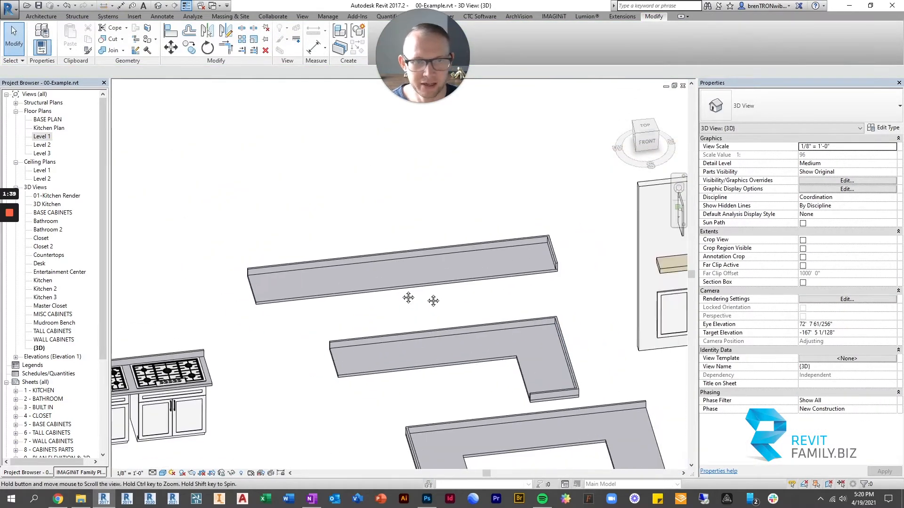
click(403, 272)
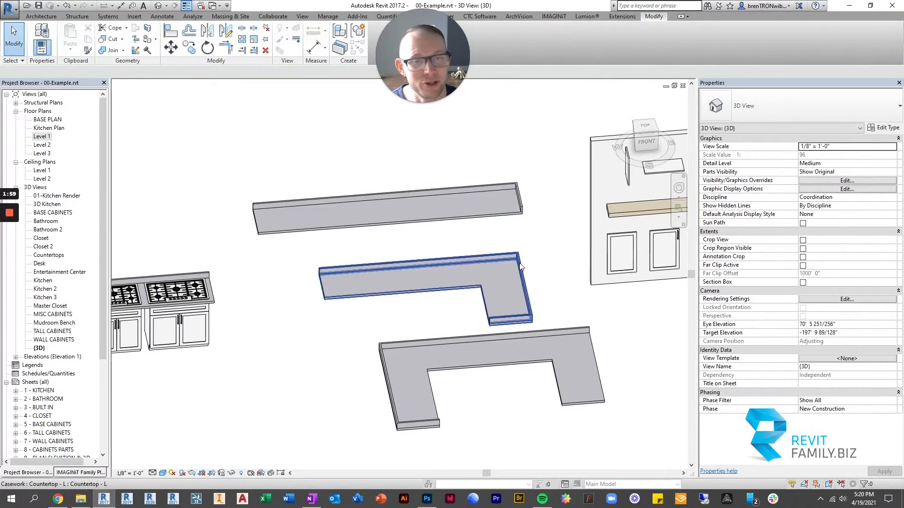
click(357, 208)
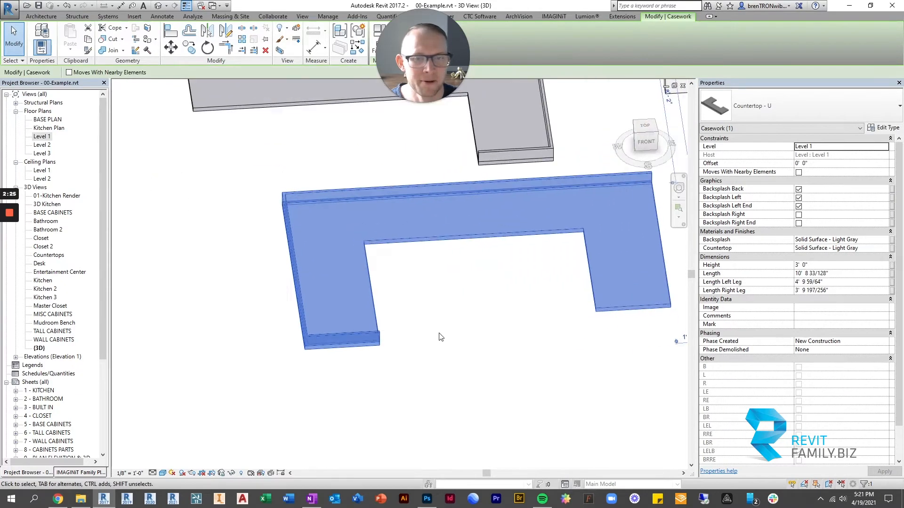
Step: Select Countertop - U and turn on Backsplash Back and Backsplash Right in Properties
click(798, 223)
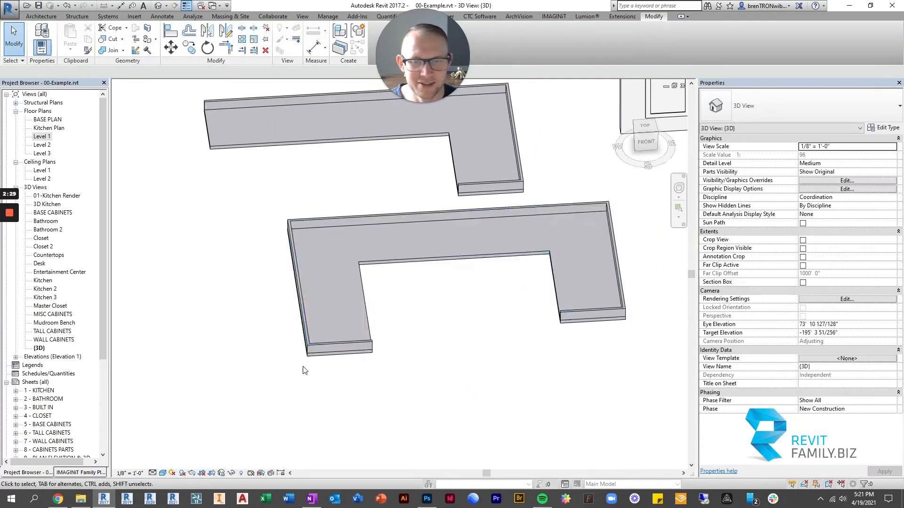
click(565, 327)
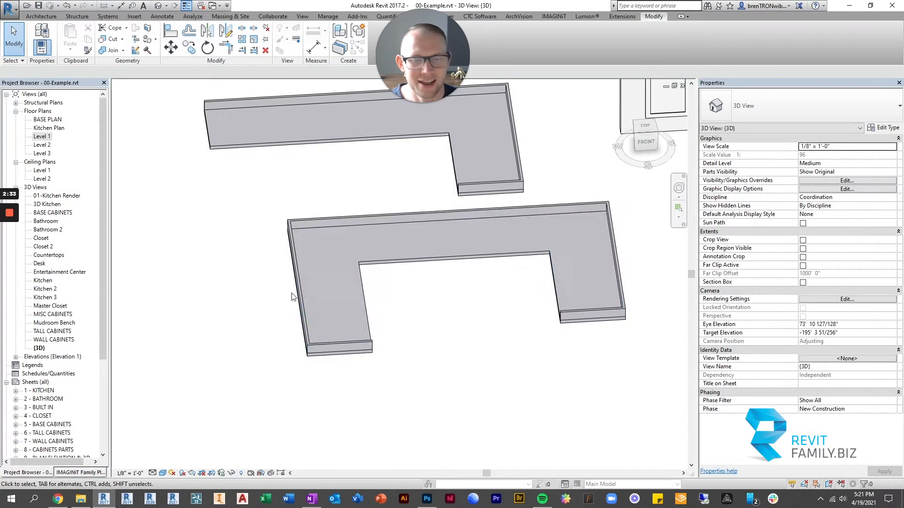
click(578, 321)
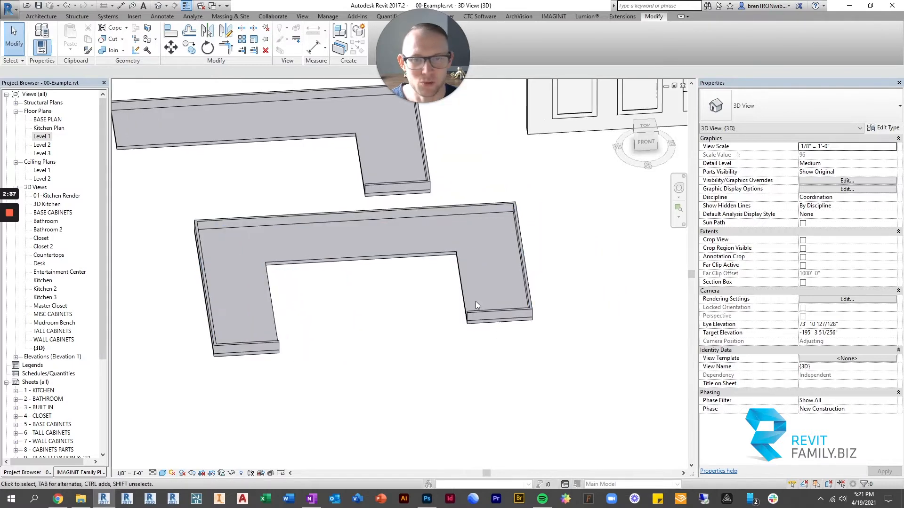
click(506, 193)
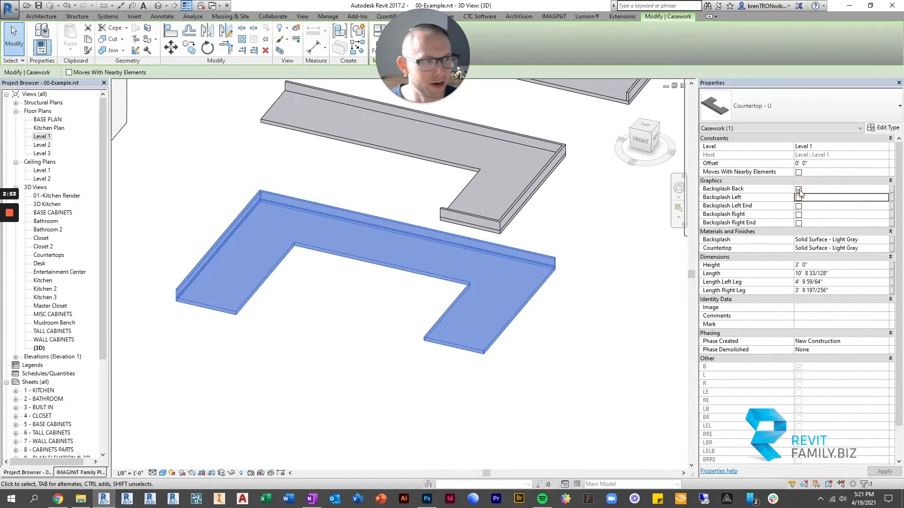
click(290, 337)
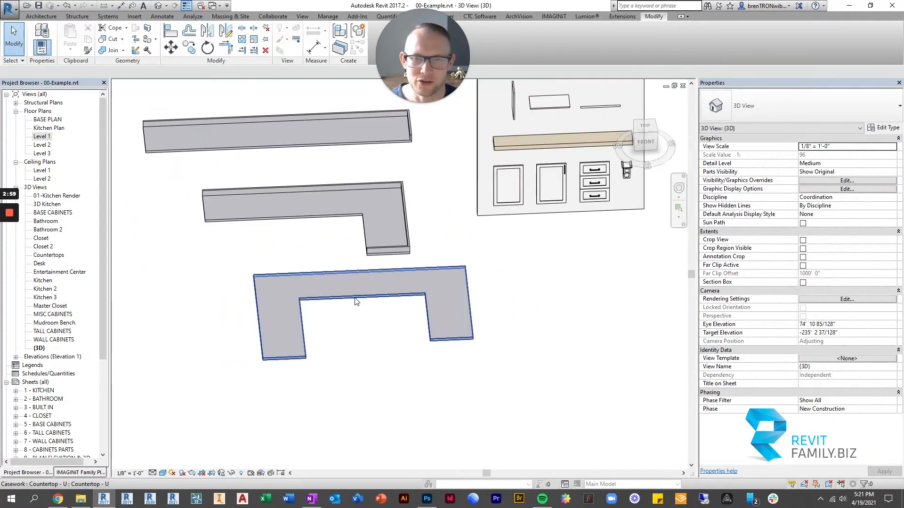
click(357, 305)
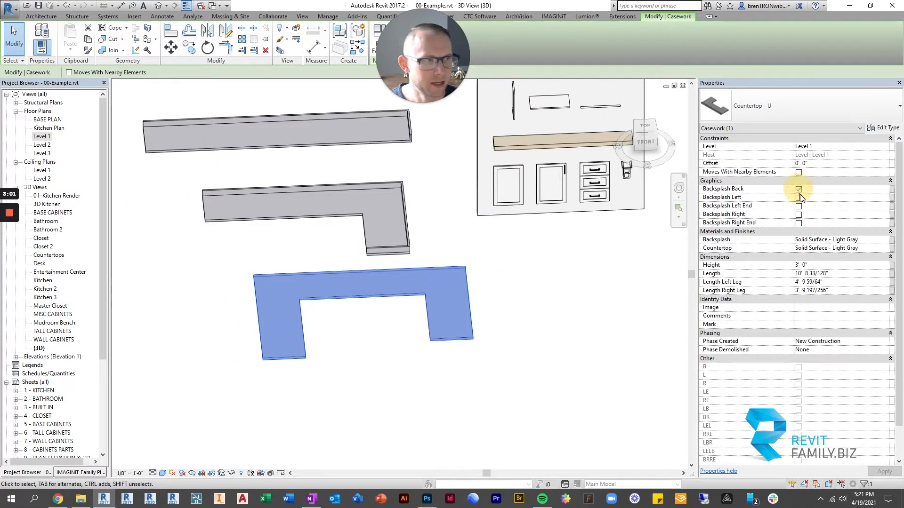
click(799, 205)
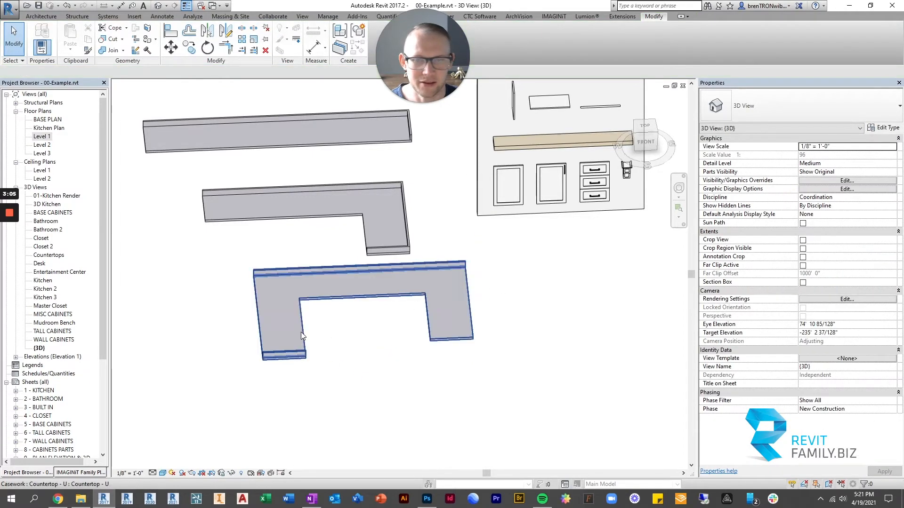
click(303, 337)
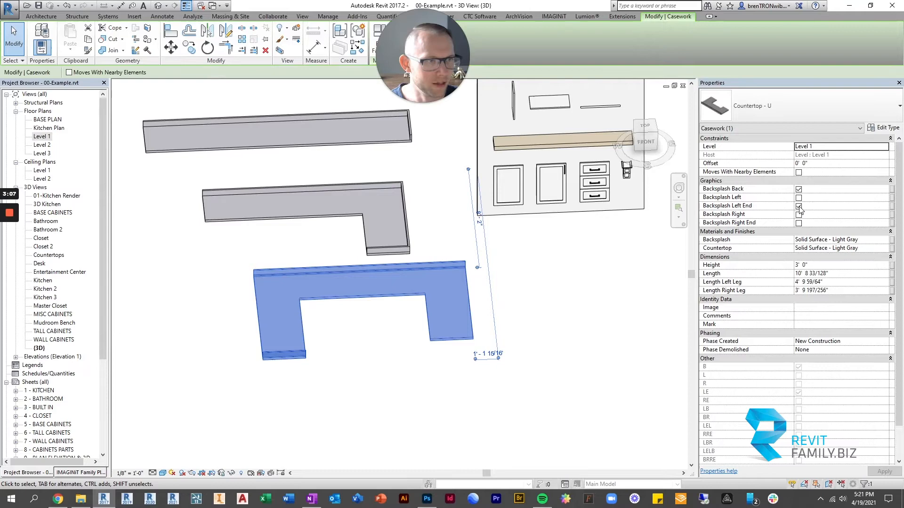
click(799, 213)
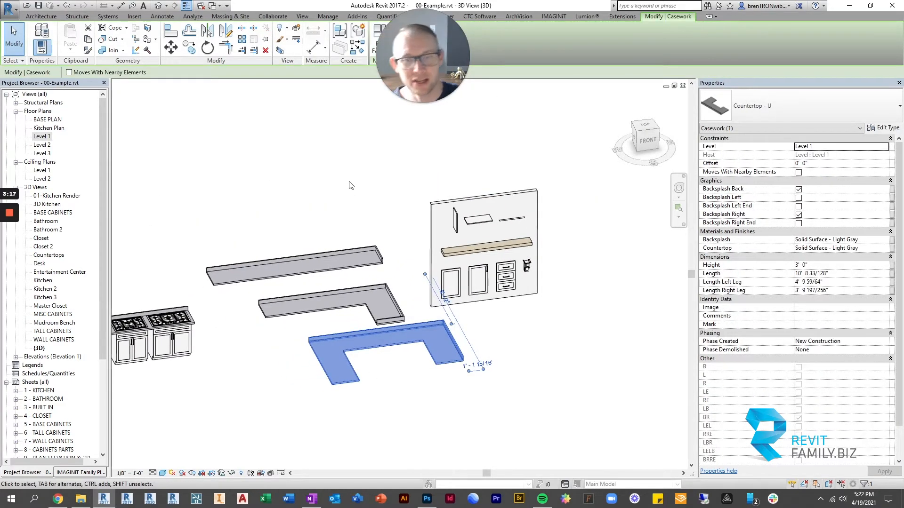
click(265, 408)
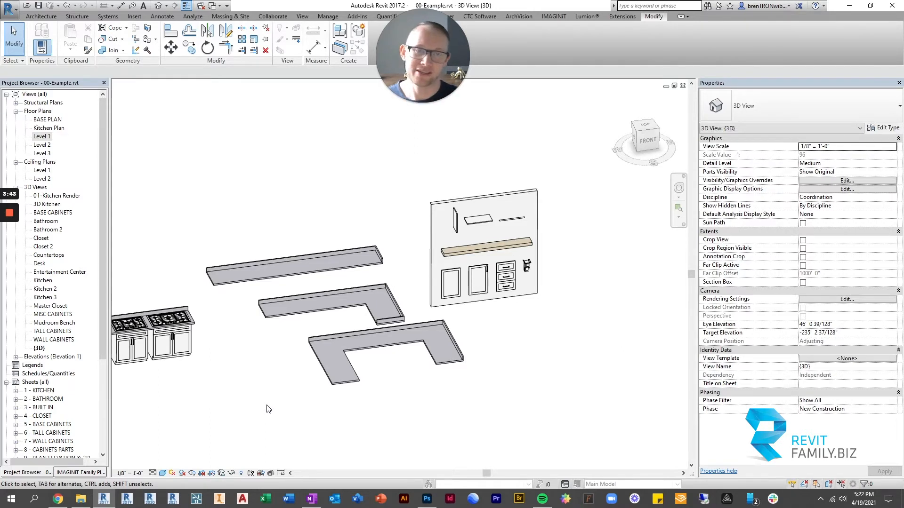
mouse_move(409, 313)
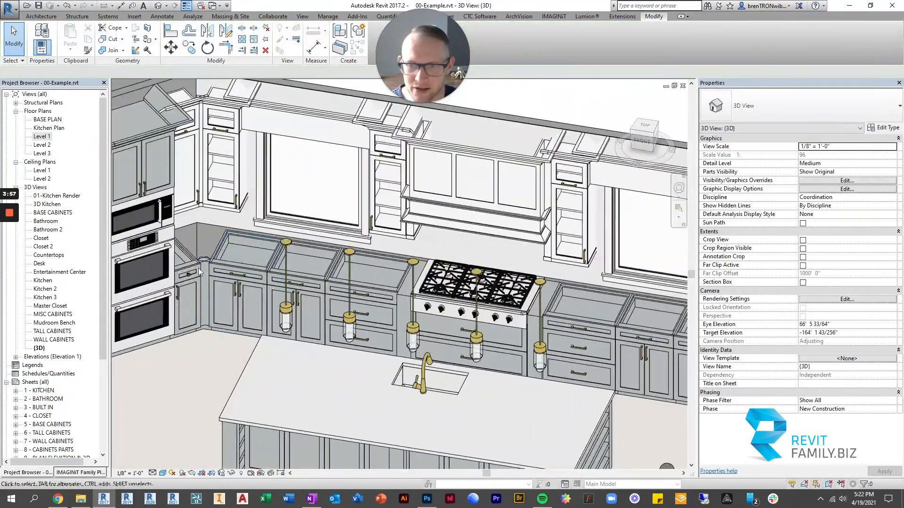
Step: Zoom out to the entire kitchen with cabinets, island and cooktop, clearing the selection
click(433, 281)
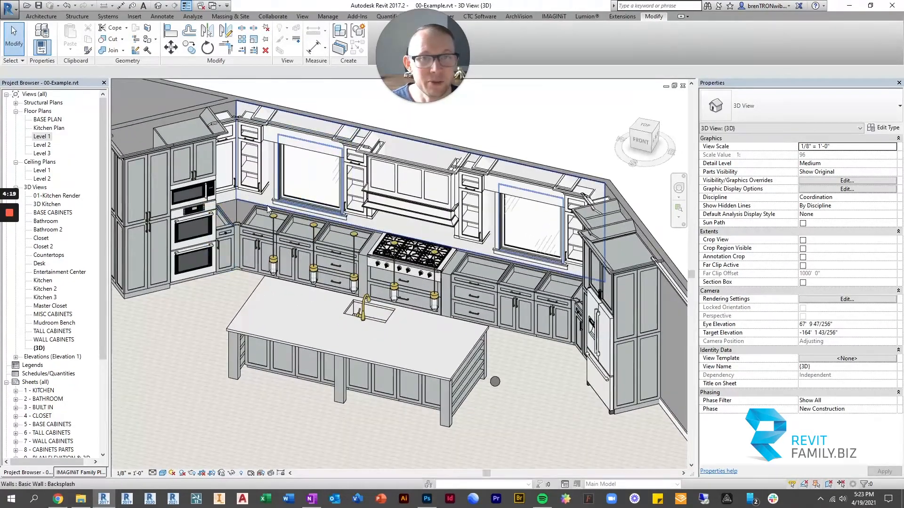
click(415, 184)
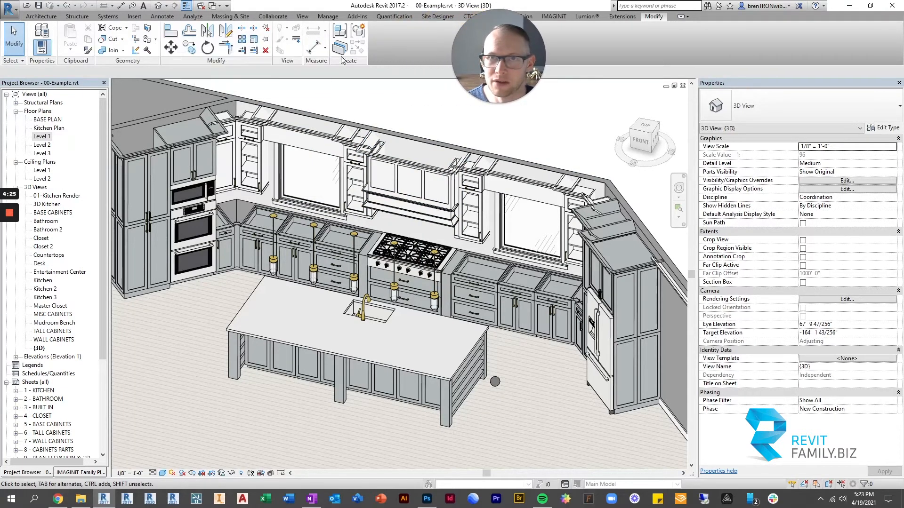
mouse_move(340, 36)
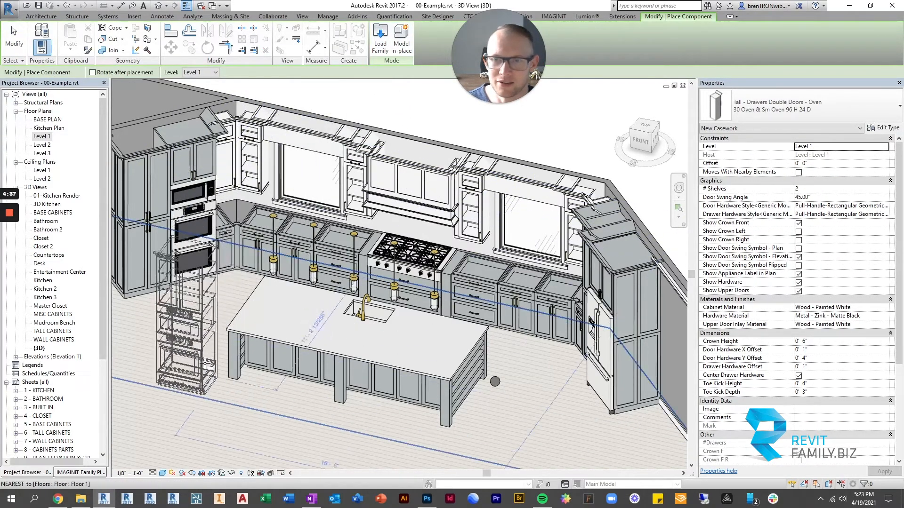
mouse_move(401, 34)
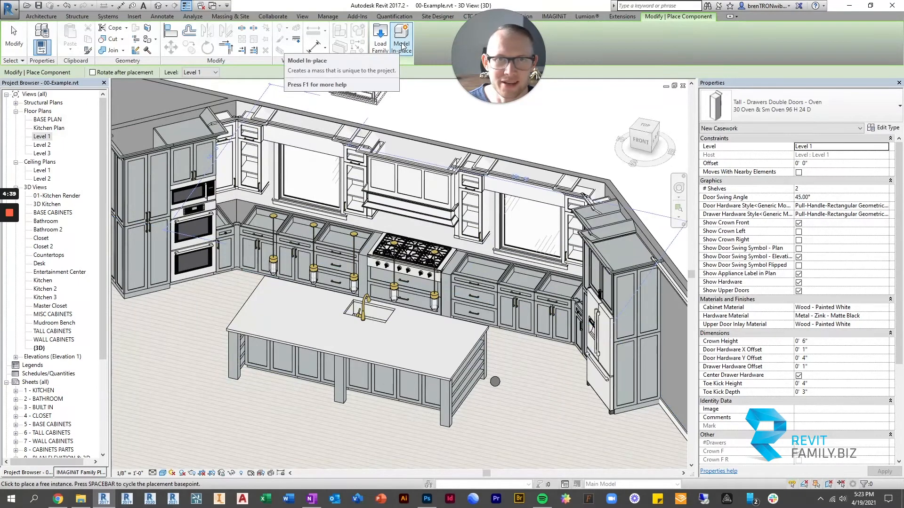
Step: Create a Model In-place element in the Casework category named 'Countertop1'
click(401, 38)
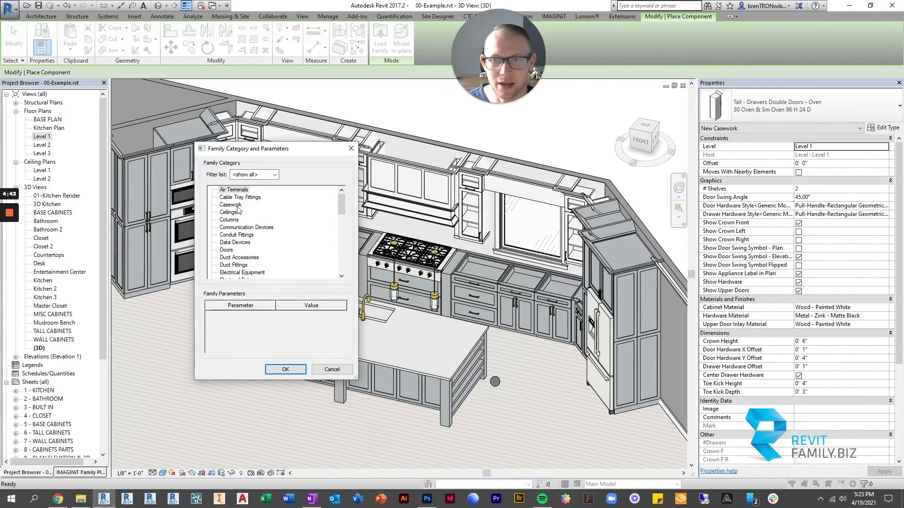
click(231, 205)
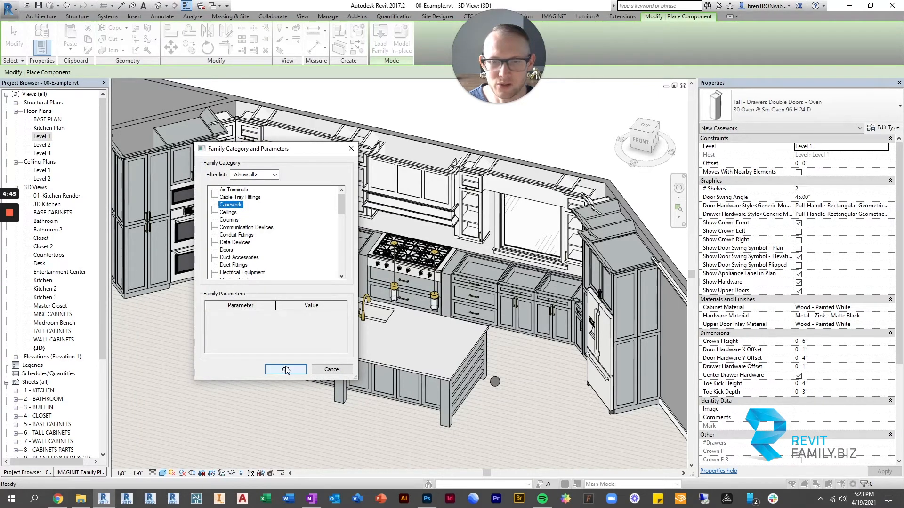
click(284, 369)
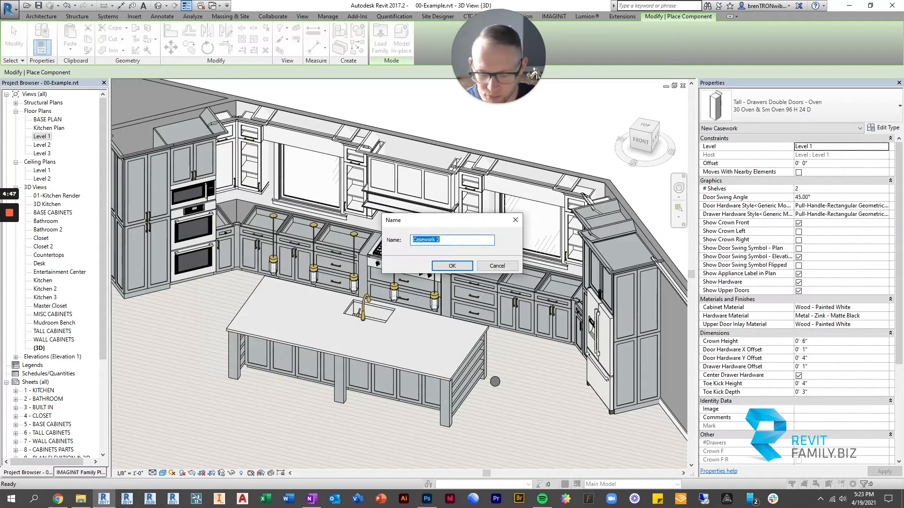
text(C)
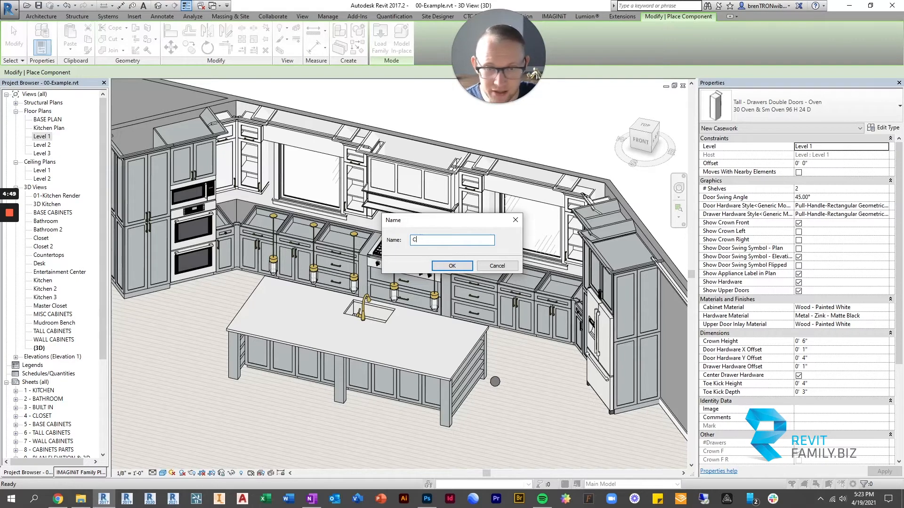
text(ounter)
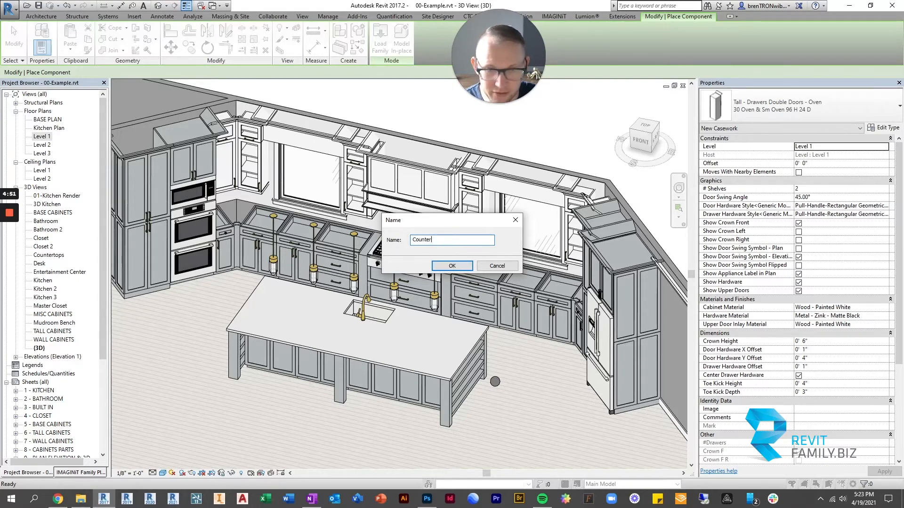
text(top)
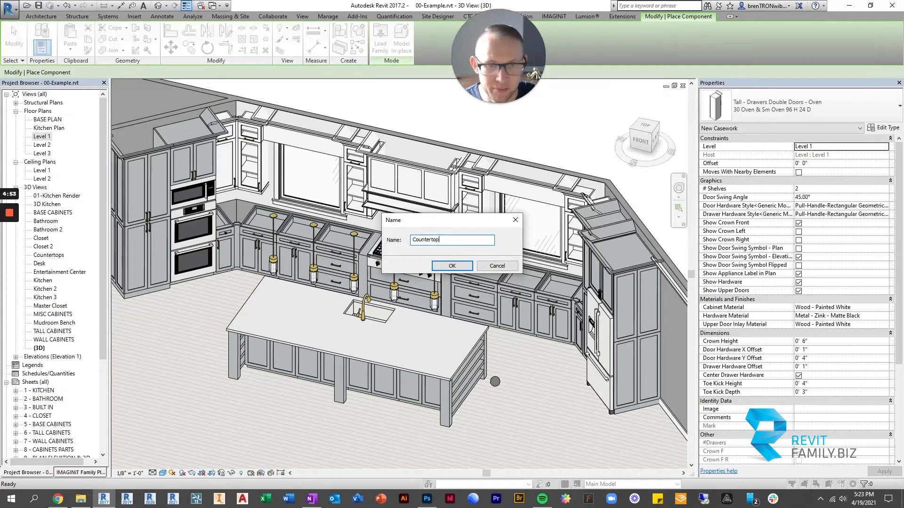
click(451, 265)
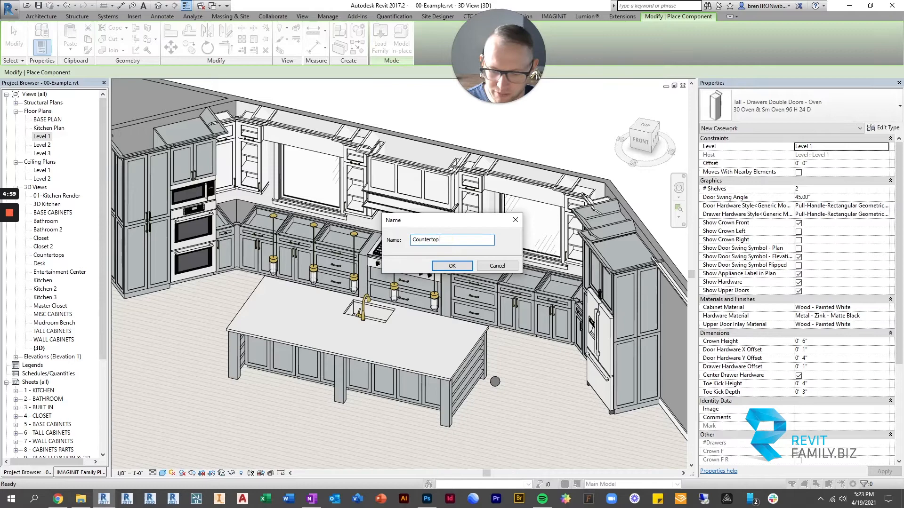
text(1)
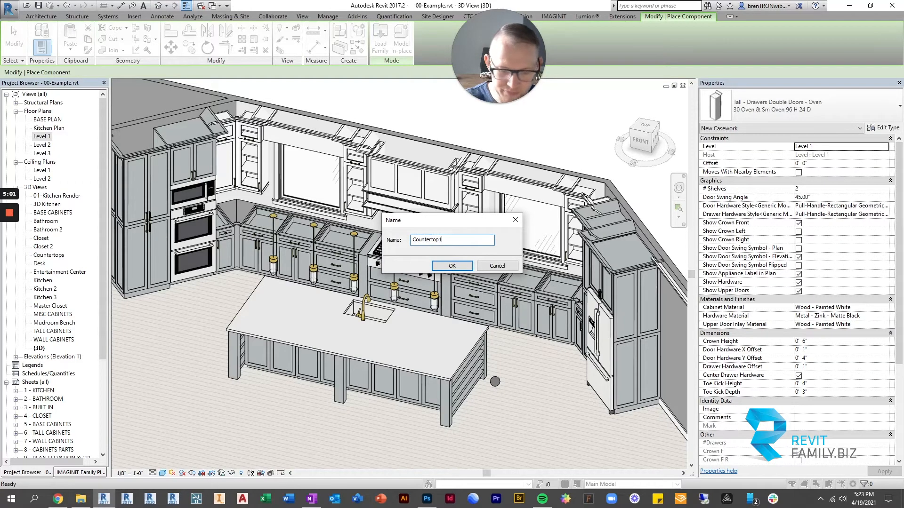
click(451, 265)
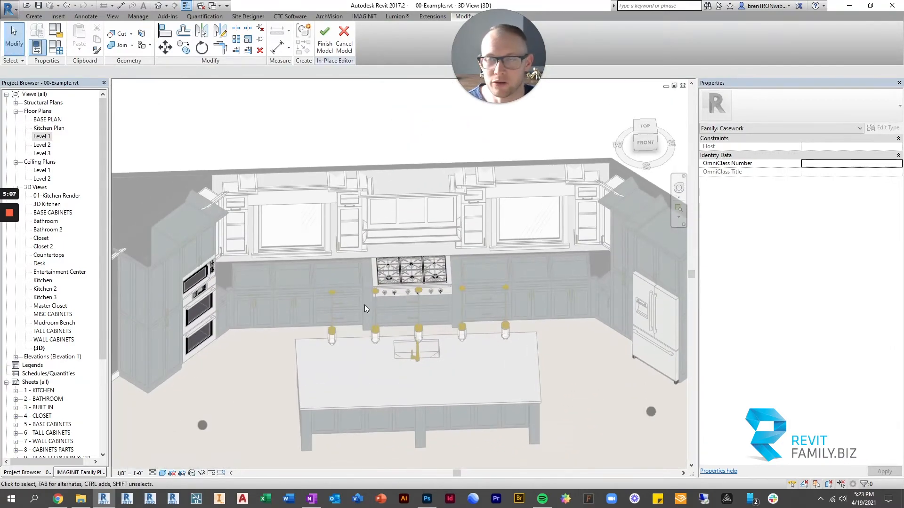
mouse_move(310, 73)
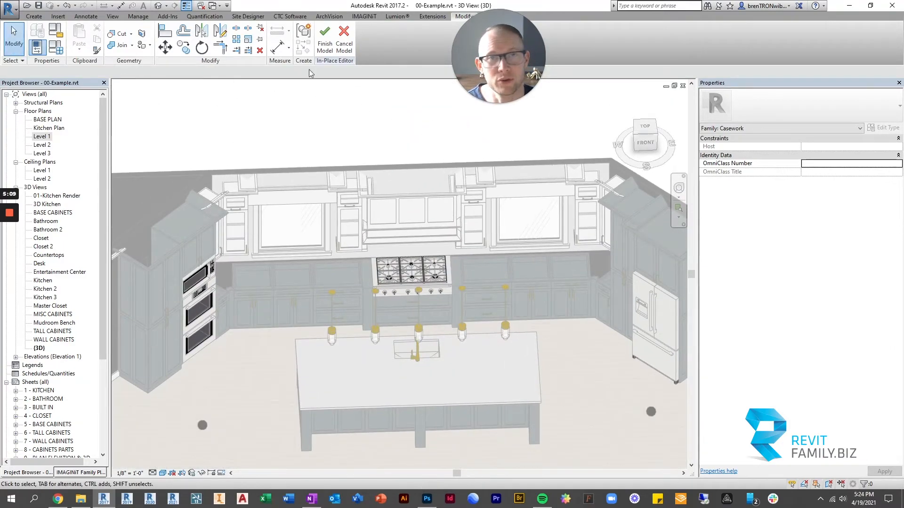
mouse_move(380, 69)
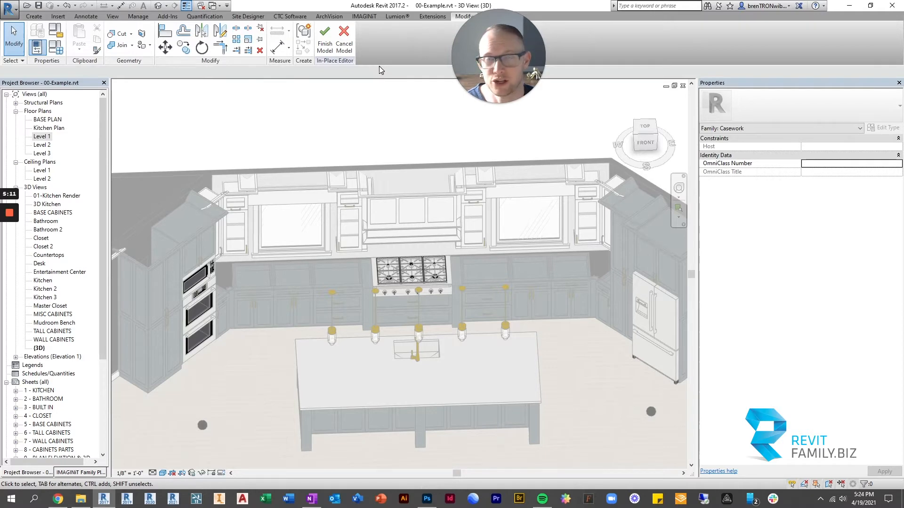
mouse_move(79, 32)
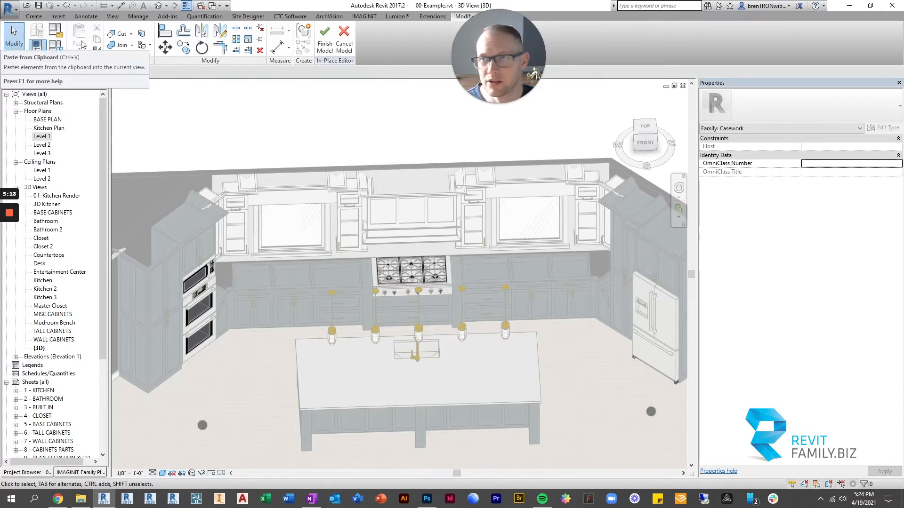
Step: Open Kitchen Plan, then switch to the Level 1 floor plan
double_click(49, 128)
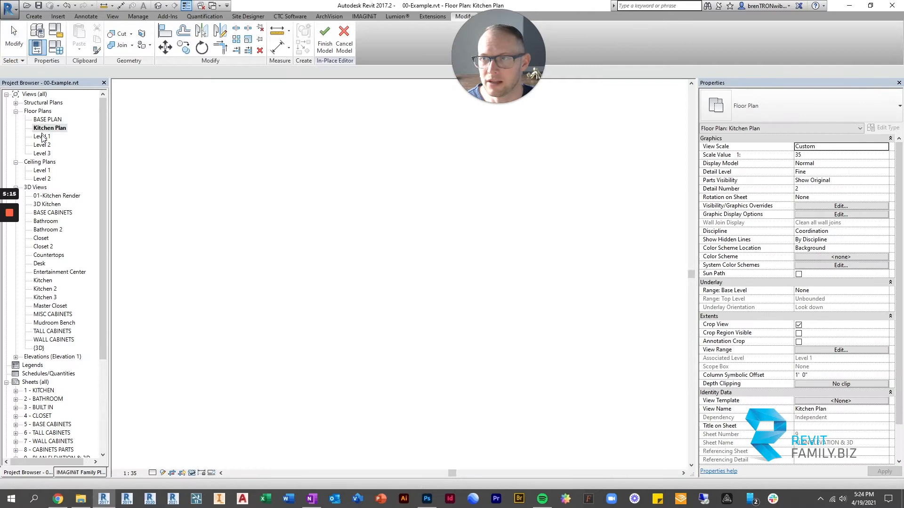
double_click(42, 136)
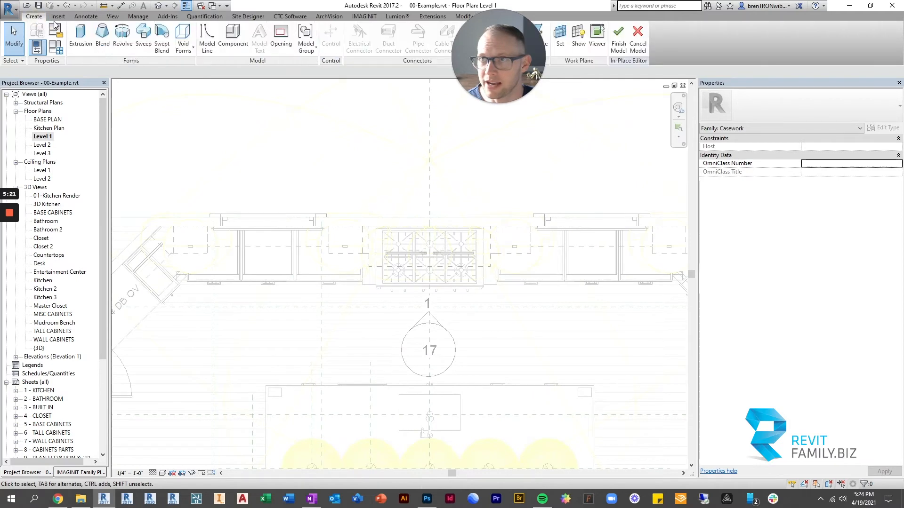
Step: Sketch a closed Extrusion outline along the cabinet fronts, ending at the angled cabinet corner
click(79, 34)
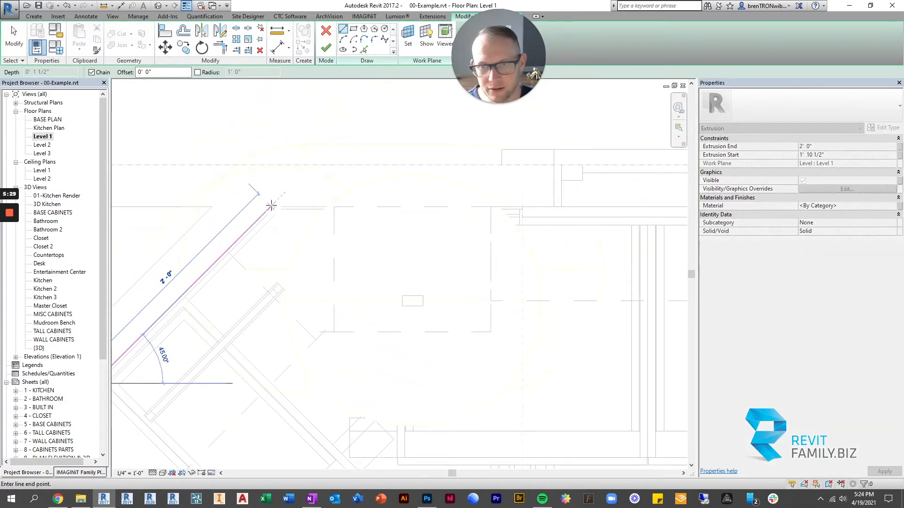
click(360, 225)
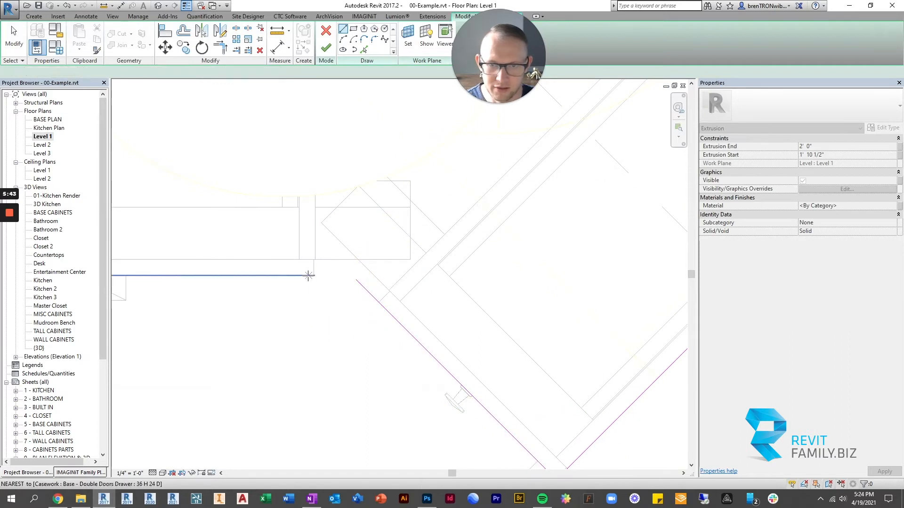
click(353, 278)
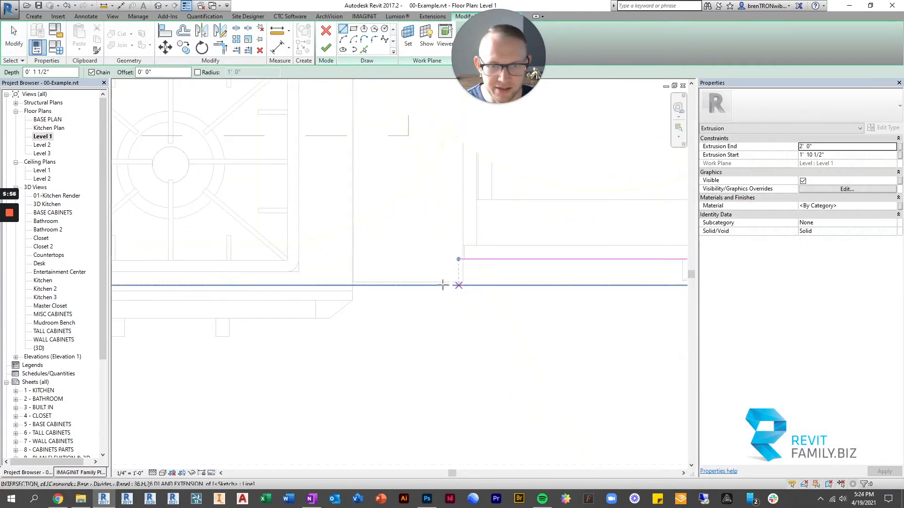
mouse_move(353, 292)
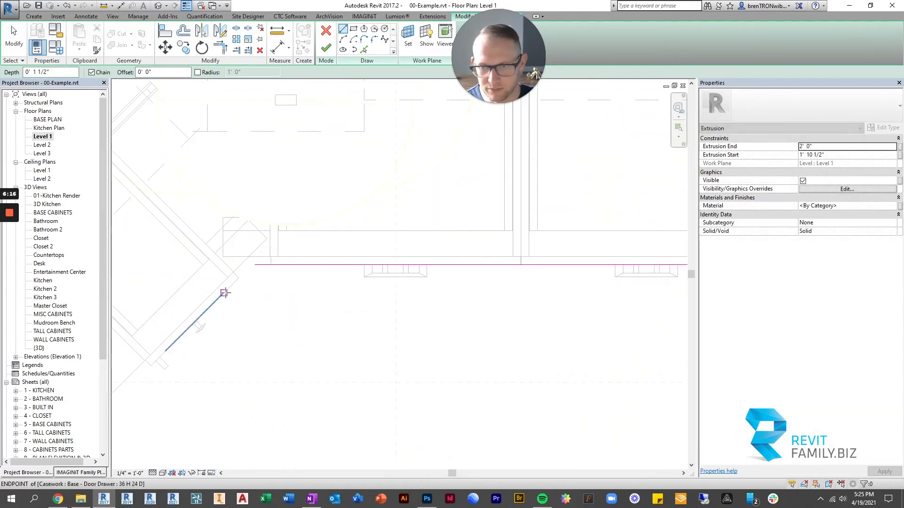
click(267, 249)
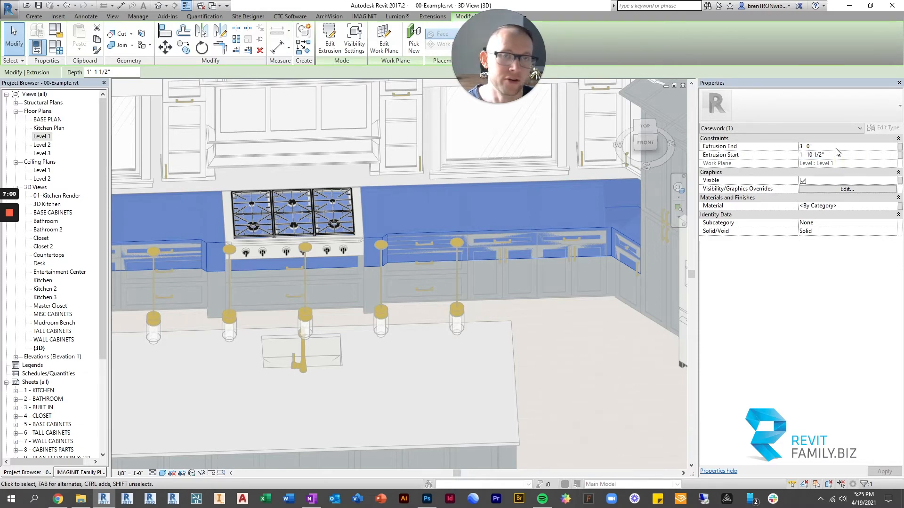
Step: Set the extrusion's Extrusion Start to 2' 10", keeping Extrusion End at 3' 0"
triple_click(816, 154)
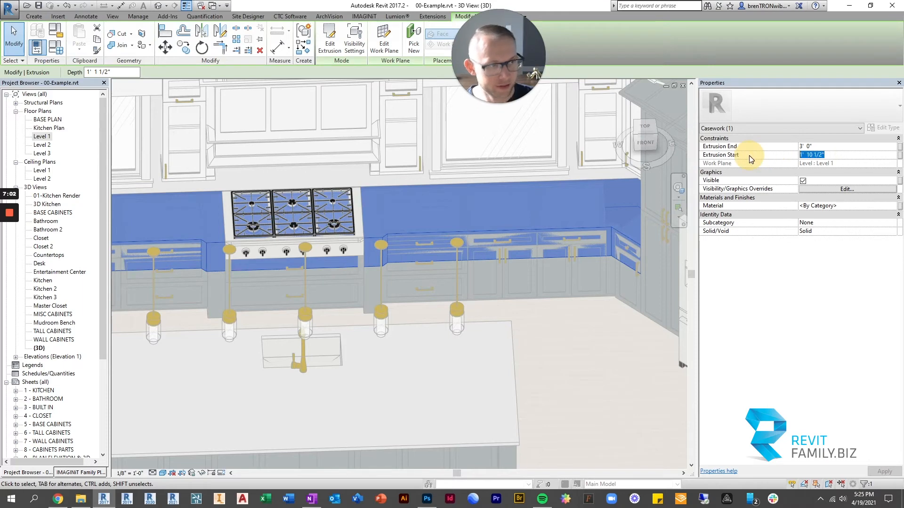
text(2 10.)
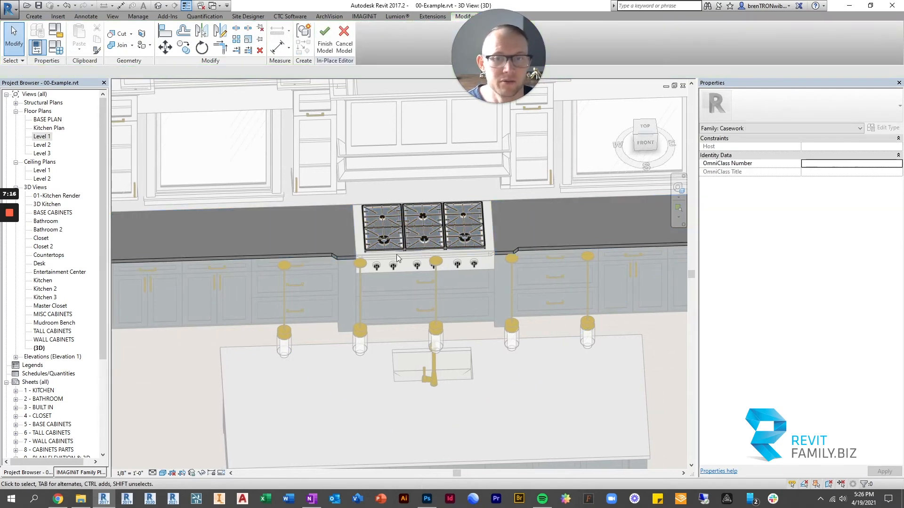
mouse_move(529, 239)
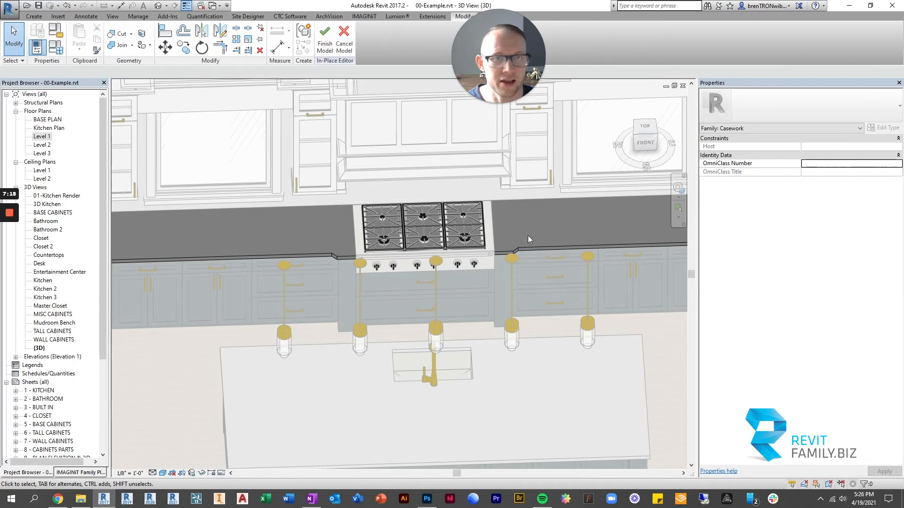
mouse_move(331, 264)
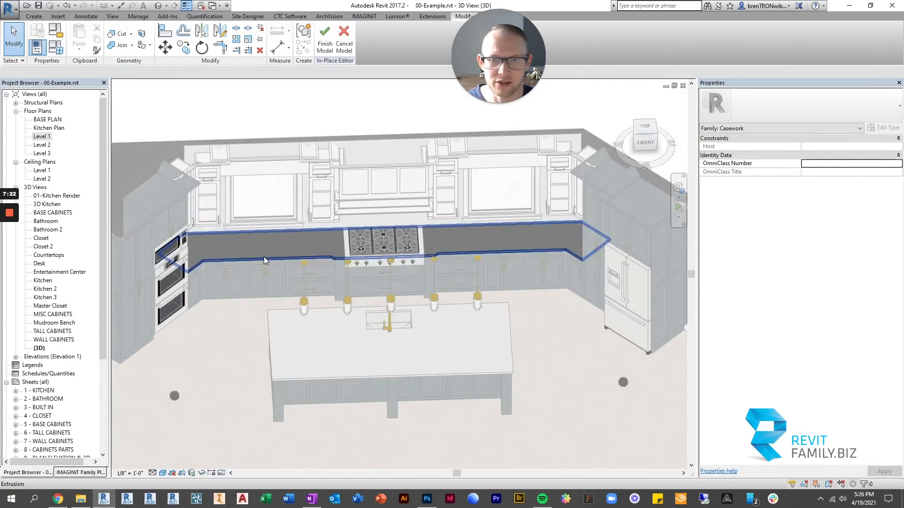
Step: Apply Wood - Painted White to the extrusion and finish the Countertop1 model
click(265, 259)
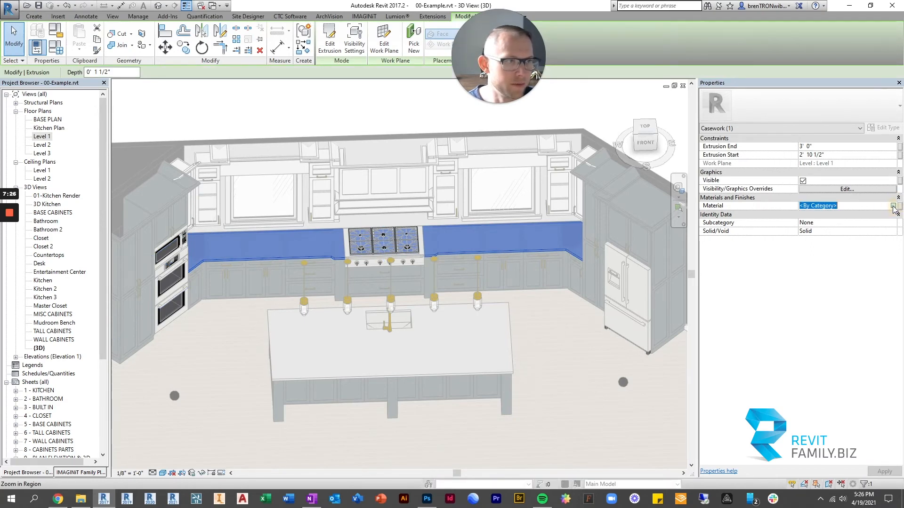
click(893, 205)
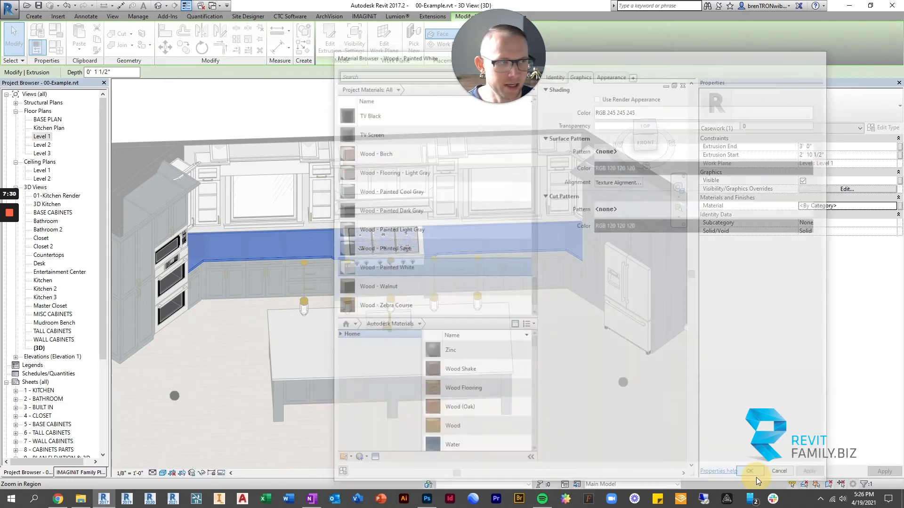
click(755, 471)
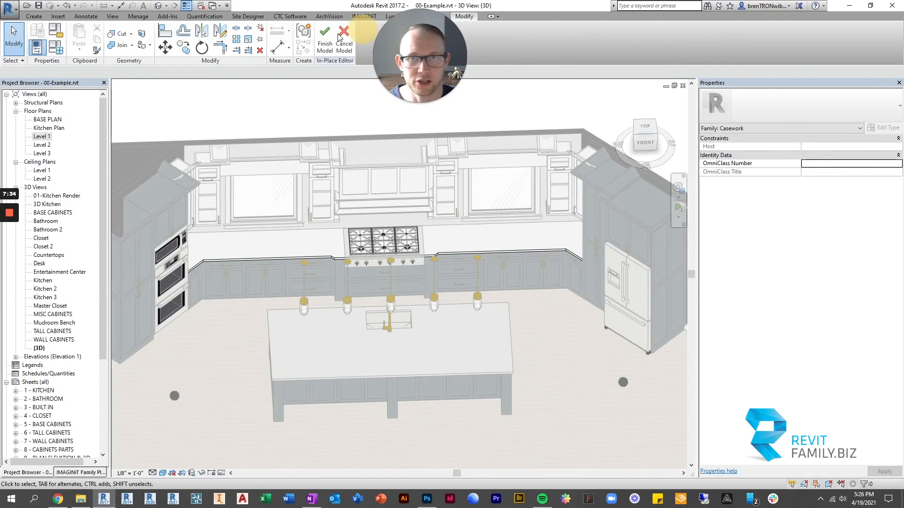
click(344, 40)
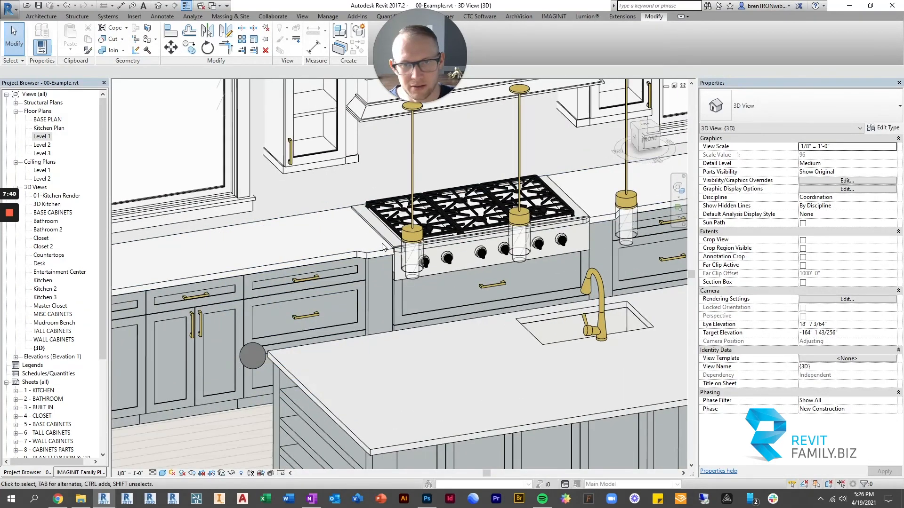
Step: Cut the countertop with the cooktop using Cut Geometry, then inspect the cooktop
click(473, 230)
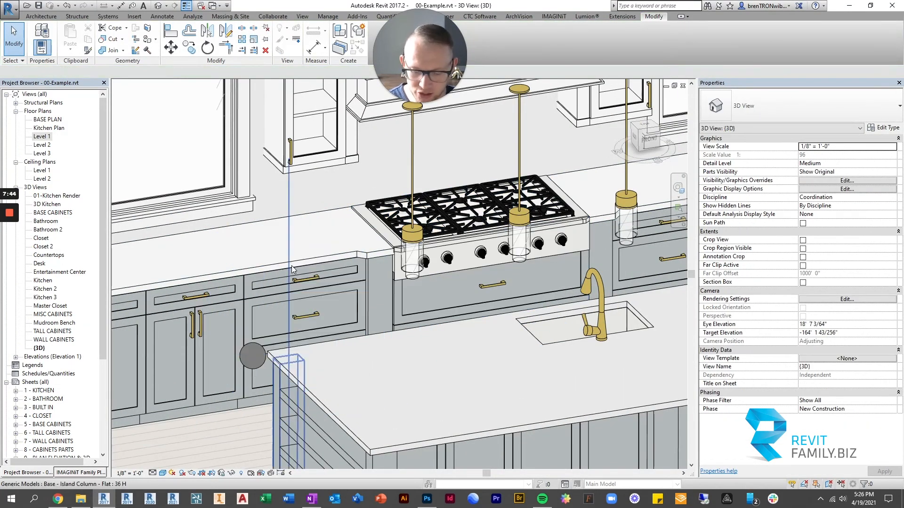
click(288, 265)
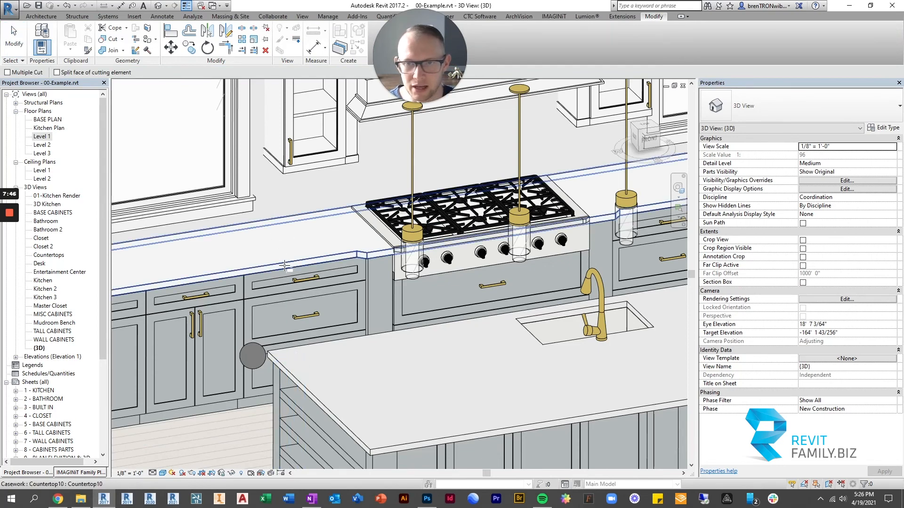
click(283, 288)
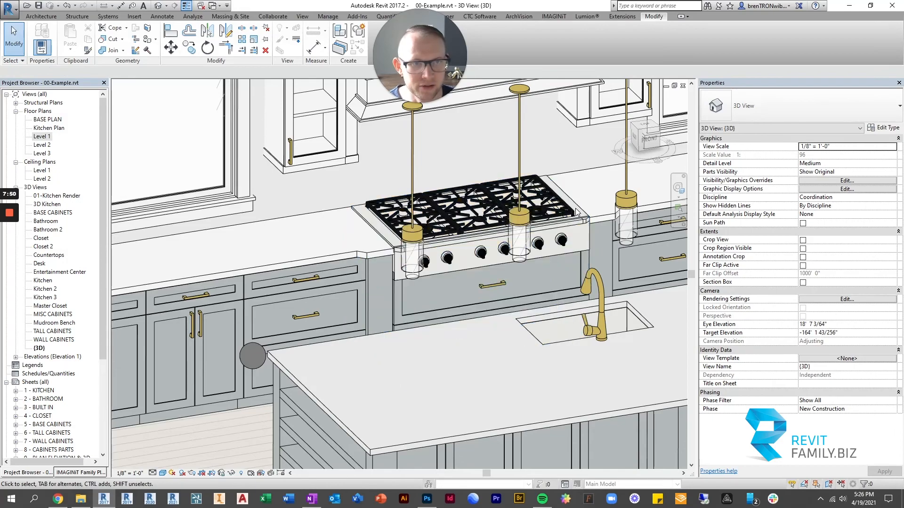
click(478, 208)
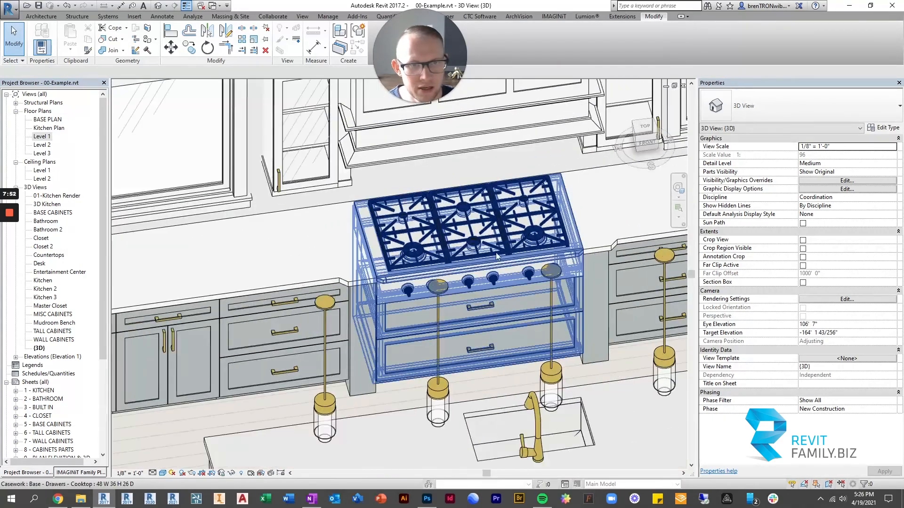
click(444, 187)
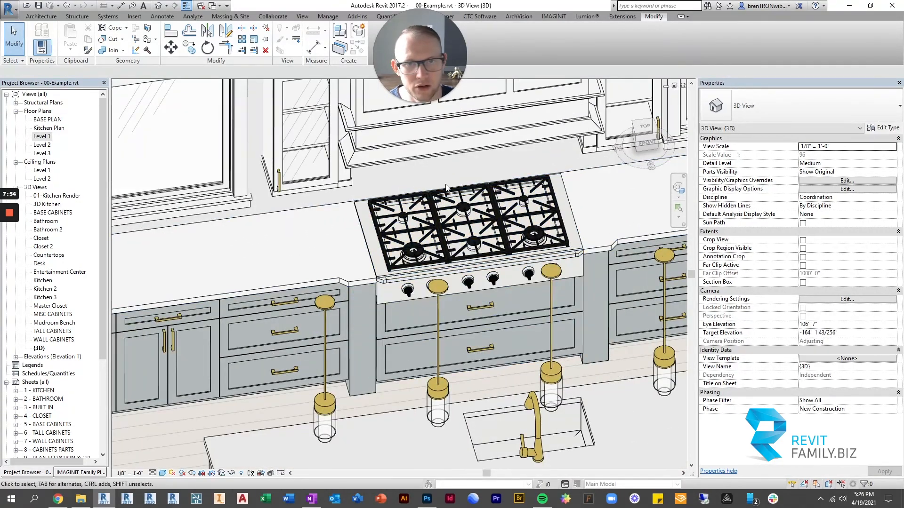